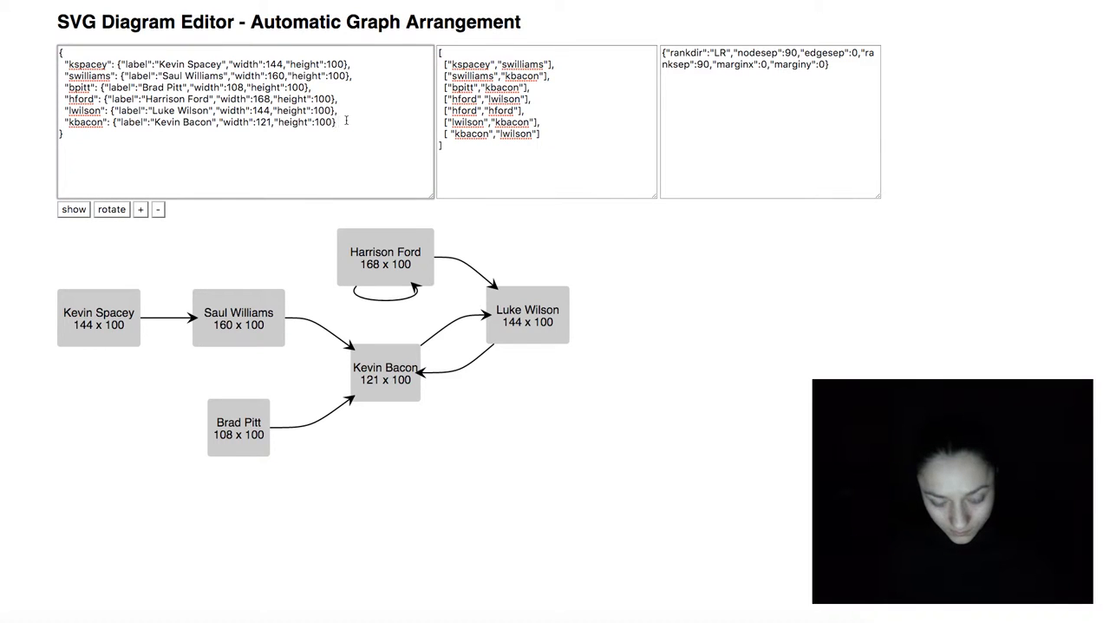
Add node "mhamill" labelled Kevin Bacon, 141 wide and 100 high, to the nodes list
{"action": "type", "text": "\"mhamill\": {\"label\":\"Kevin Bacon\",\"width\":141,\"height\":100}"}
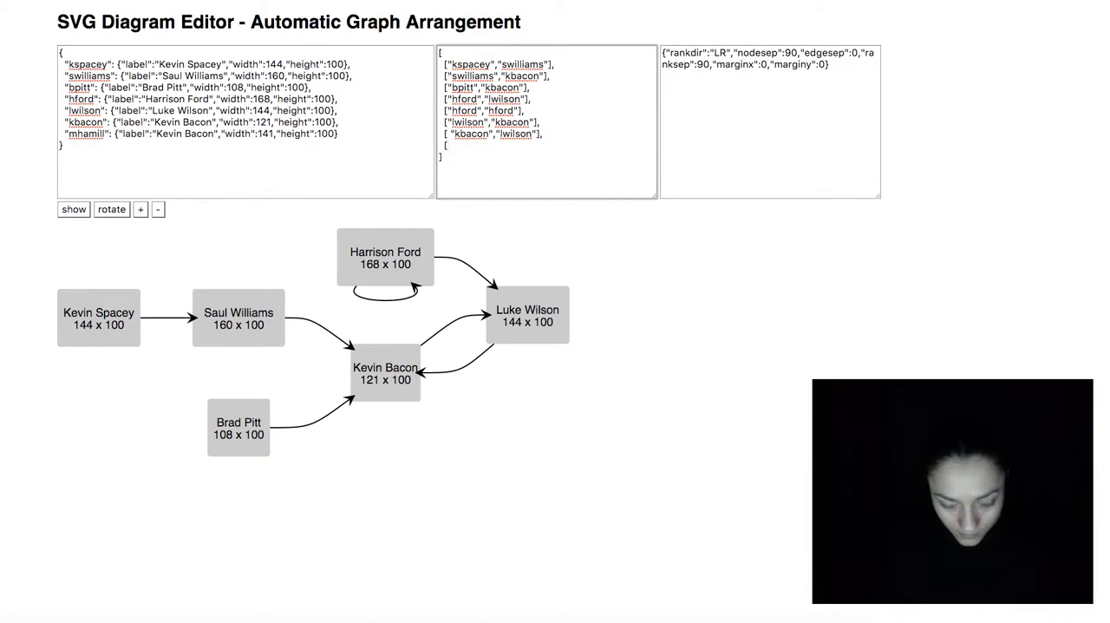
Add the edge ["mhamill","hford"] and redraw the graph with the new node
{"action": "type", "text": "\"mh"}
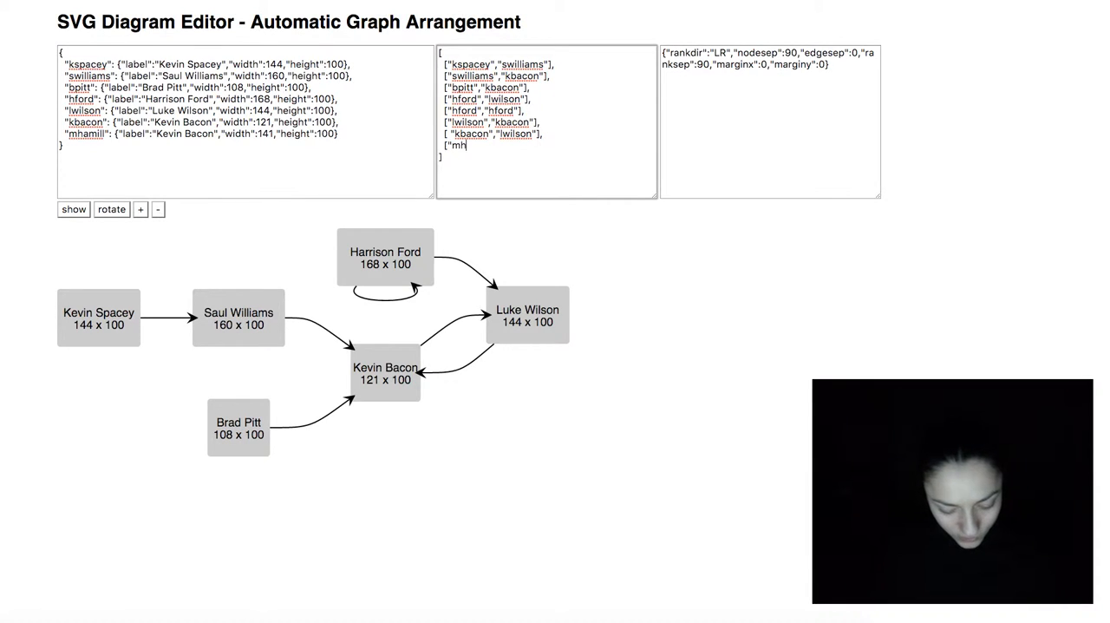
{"action": "type", "text": "amill\\\\"}
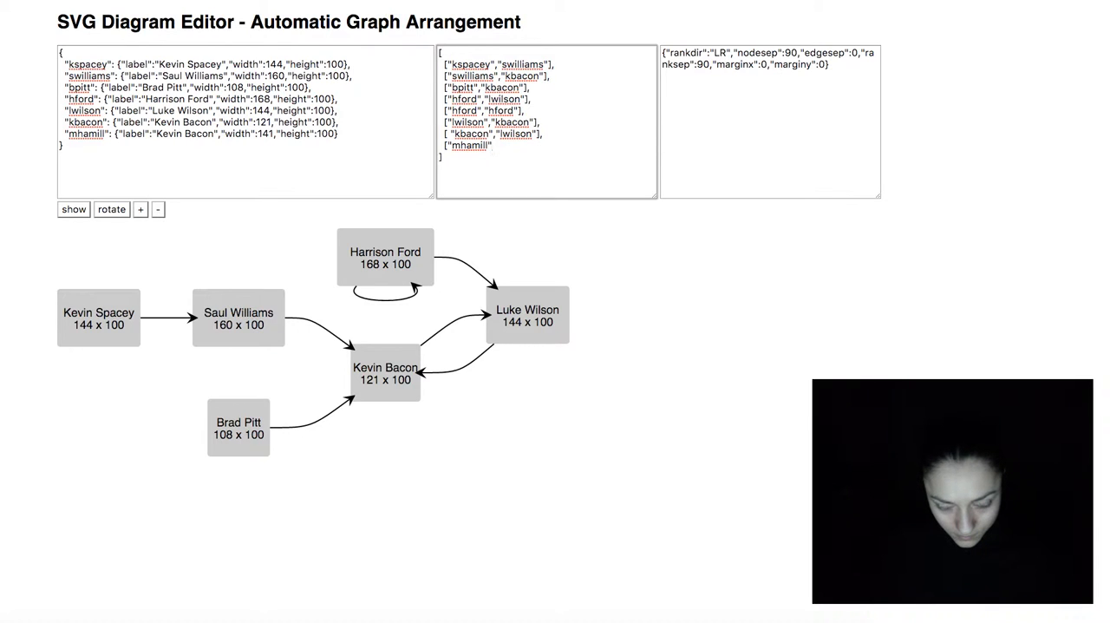
{"action": "type", "text": ",\"hf"}
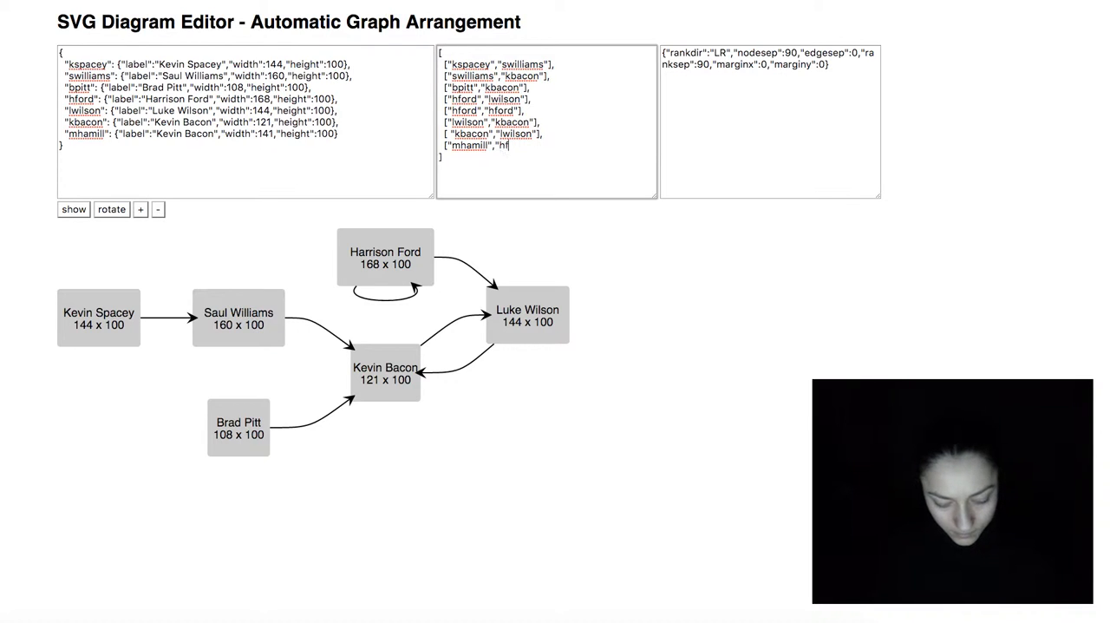
{"action": "type", "text": "ford\"]"}
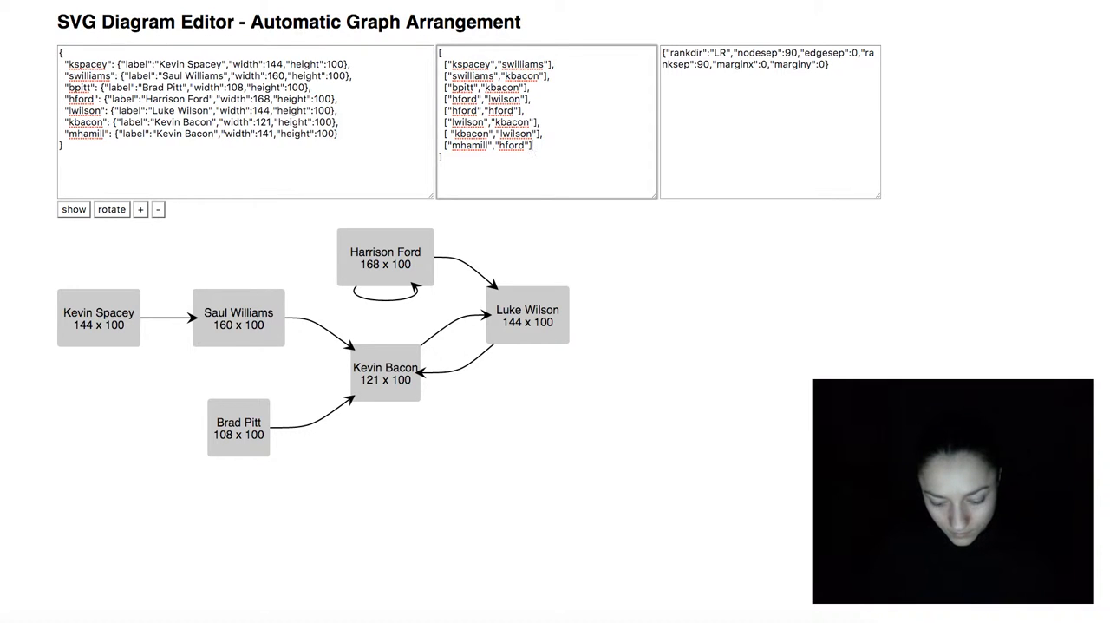
{"action": "left_click", "coordinate": [73, 209]}
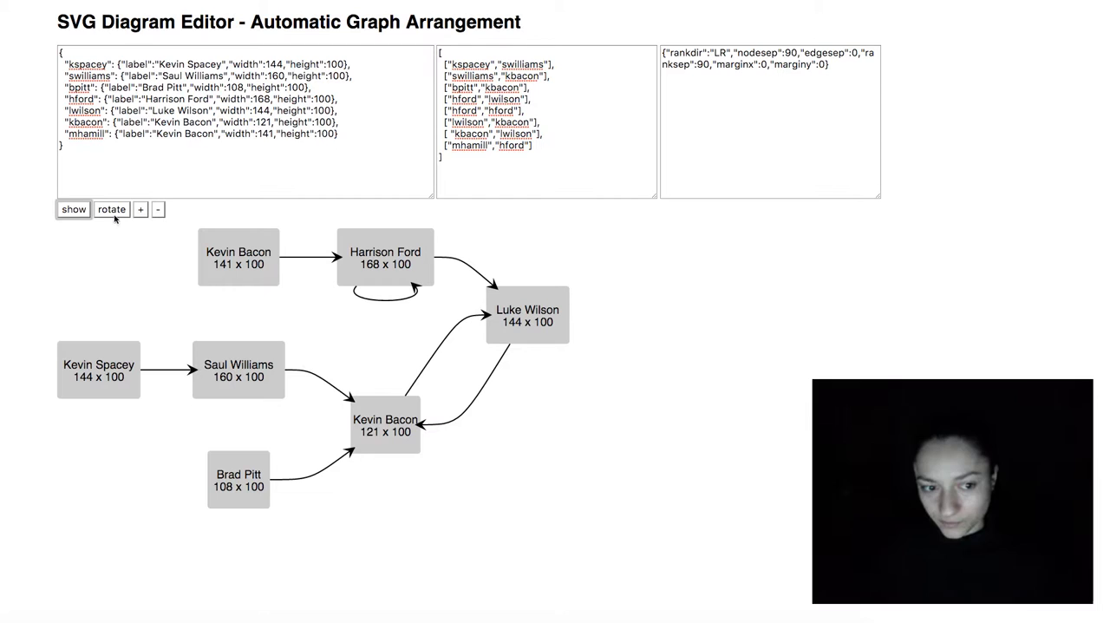
Rotate the layout top-to-bottom, right-to-left, bottom-to-top, then enlarge node spacing
{"action": "left_click", "coordinate": [111, 209]}
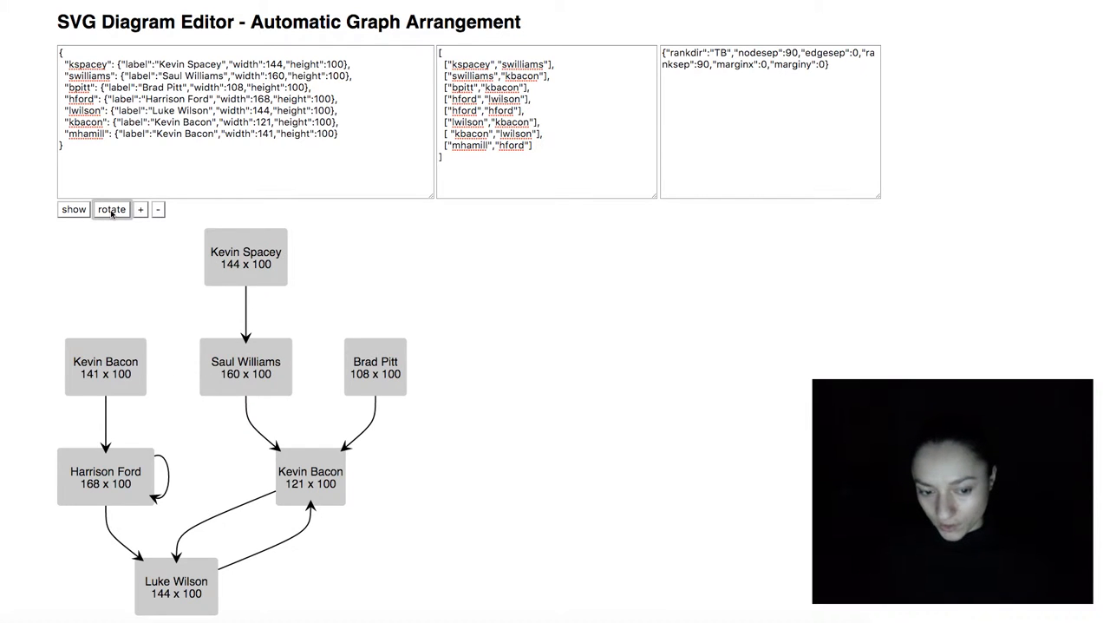
{"action": "left_click", "coordinate": [111, 209]}
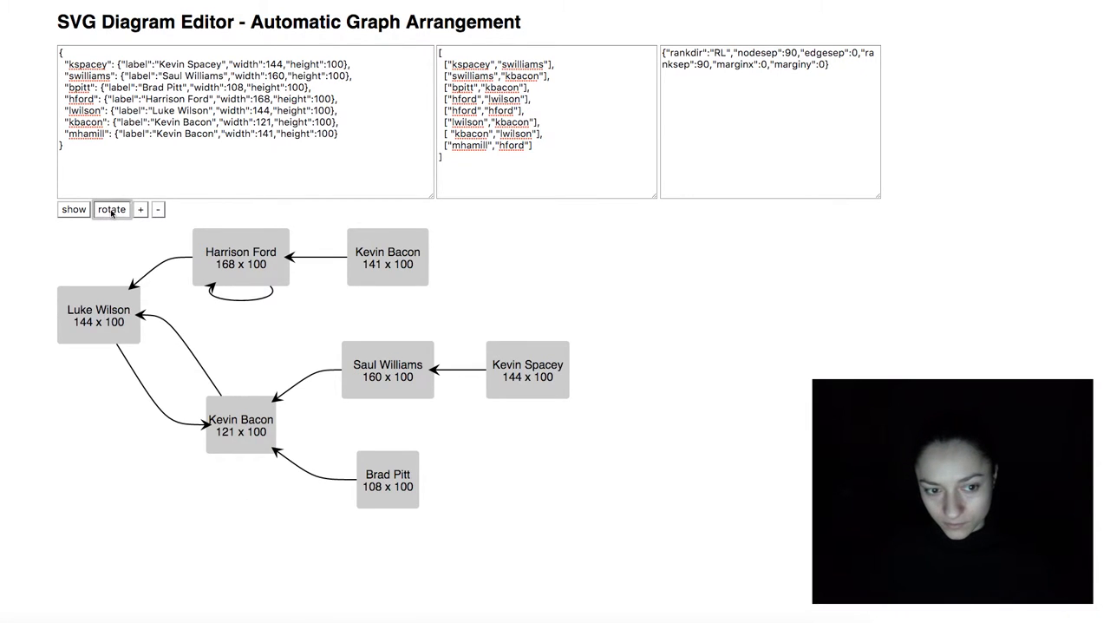
{"action": "left_click", "coordinate": [111, 209]}
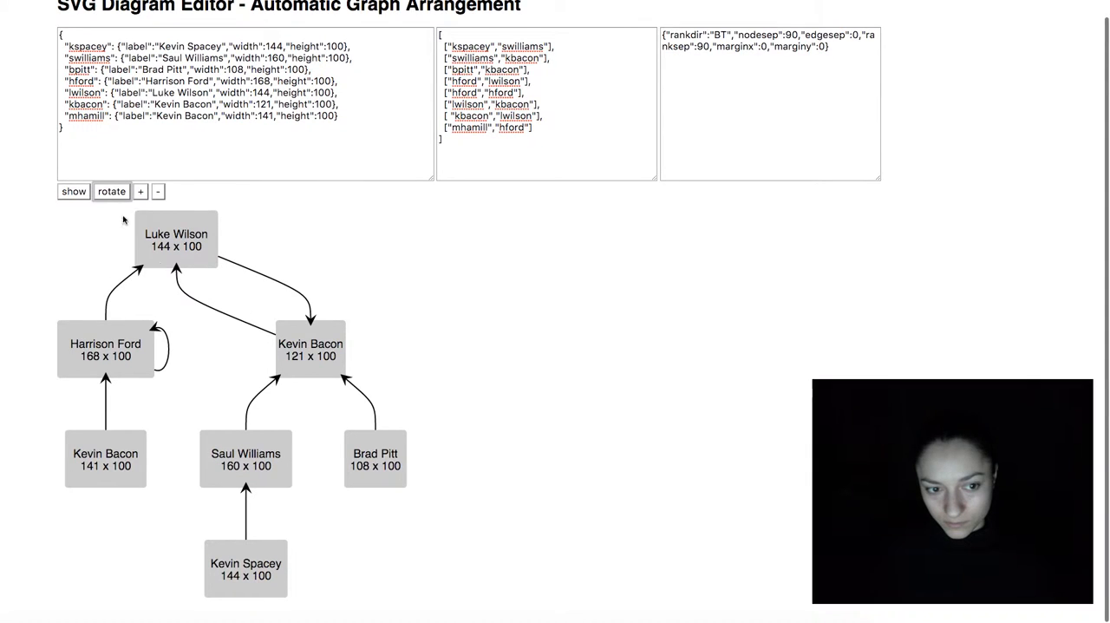
{"action": "left_click", "coordinate": [140, 192]}
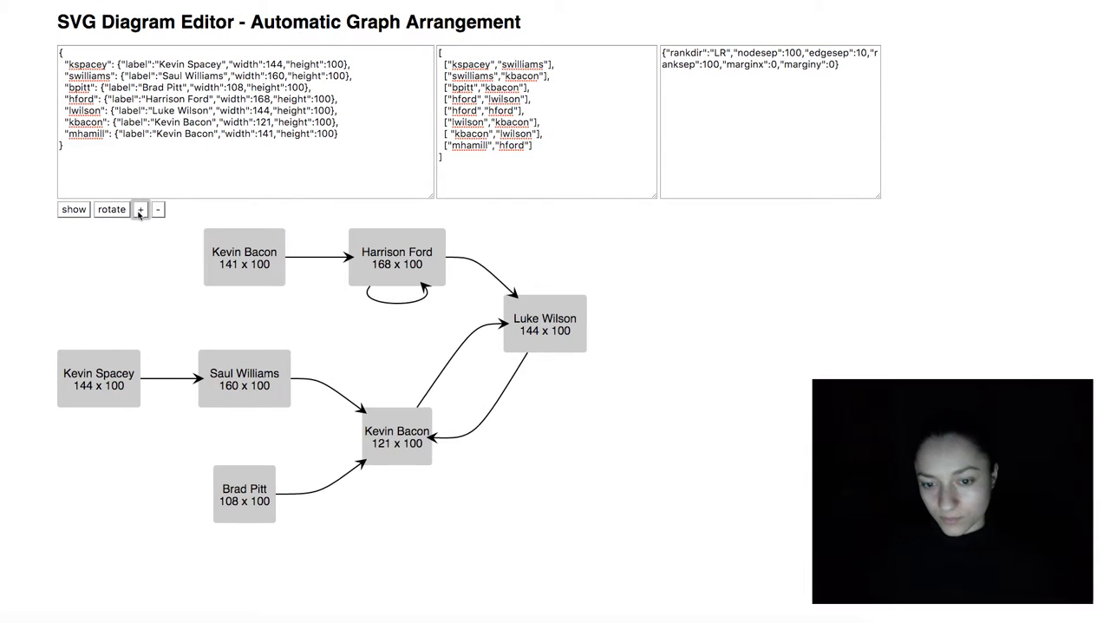
{"action": "left_click", "coordinate": [139, 209]}
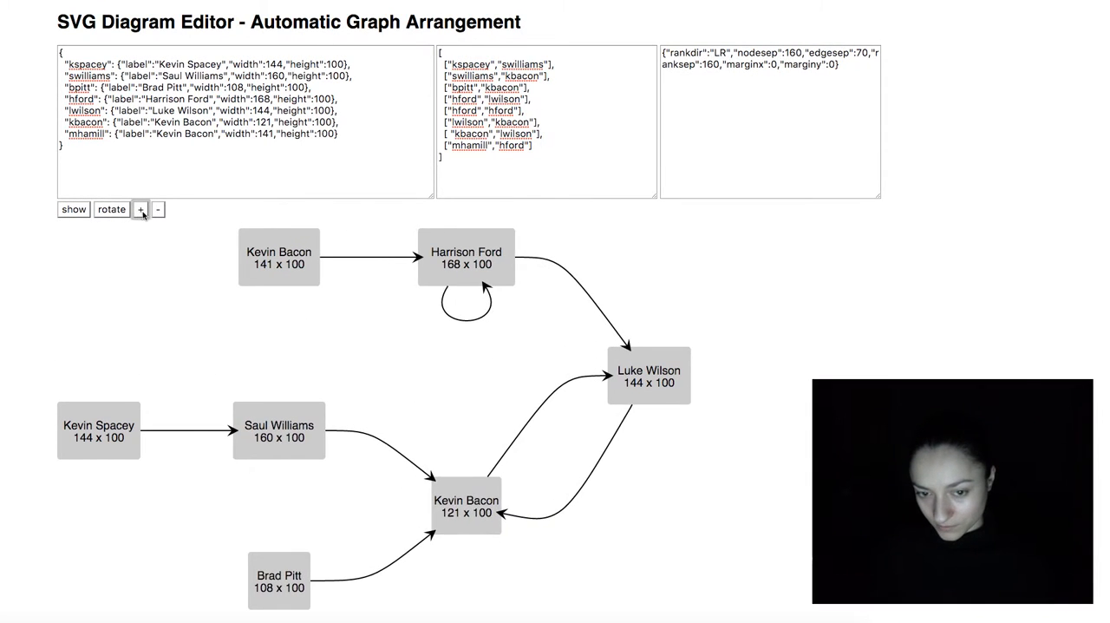
{"action": "left_click", "coordinate": [158, 209]}
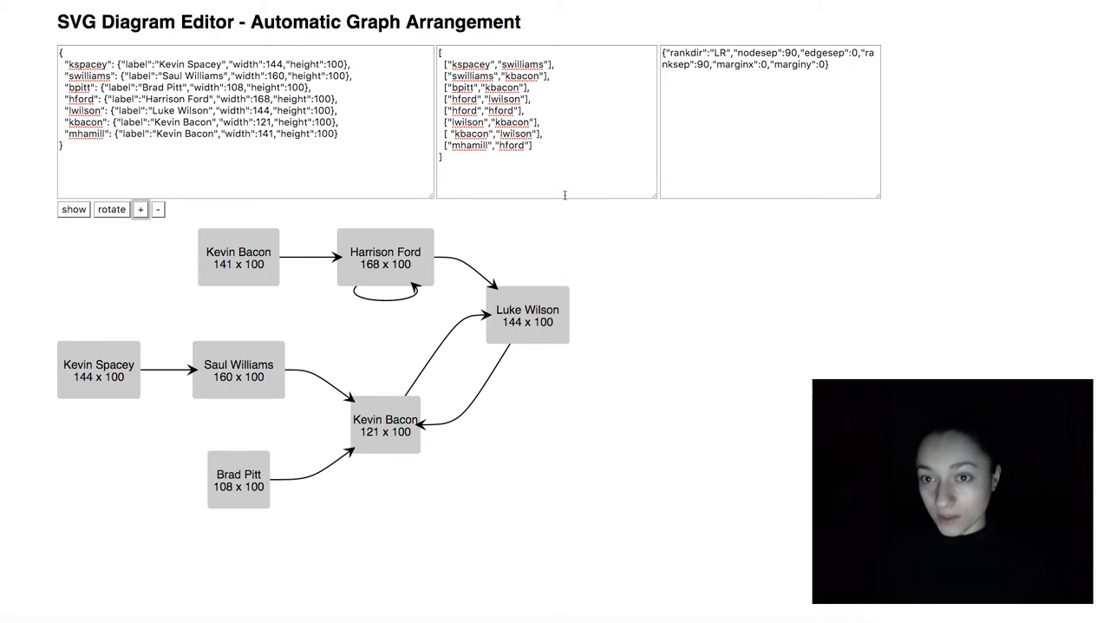
{"action": "mouse_move", "coordinate": [551, 257]}
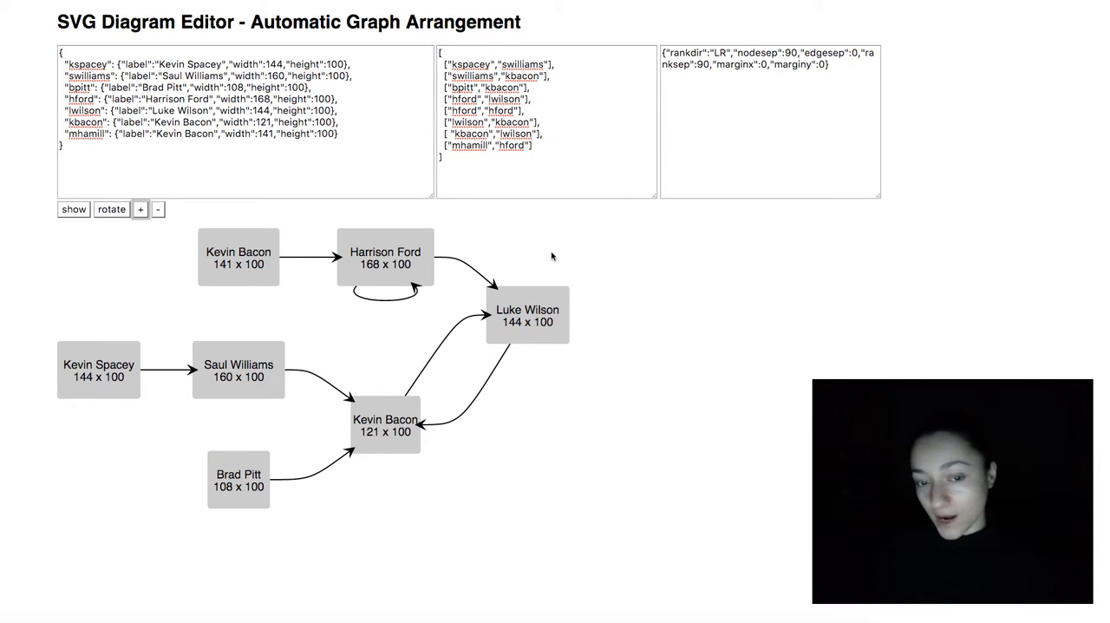